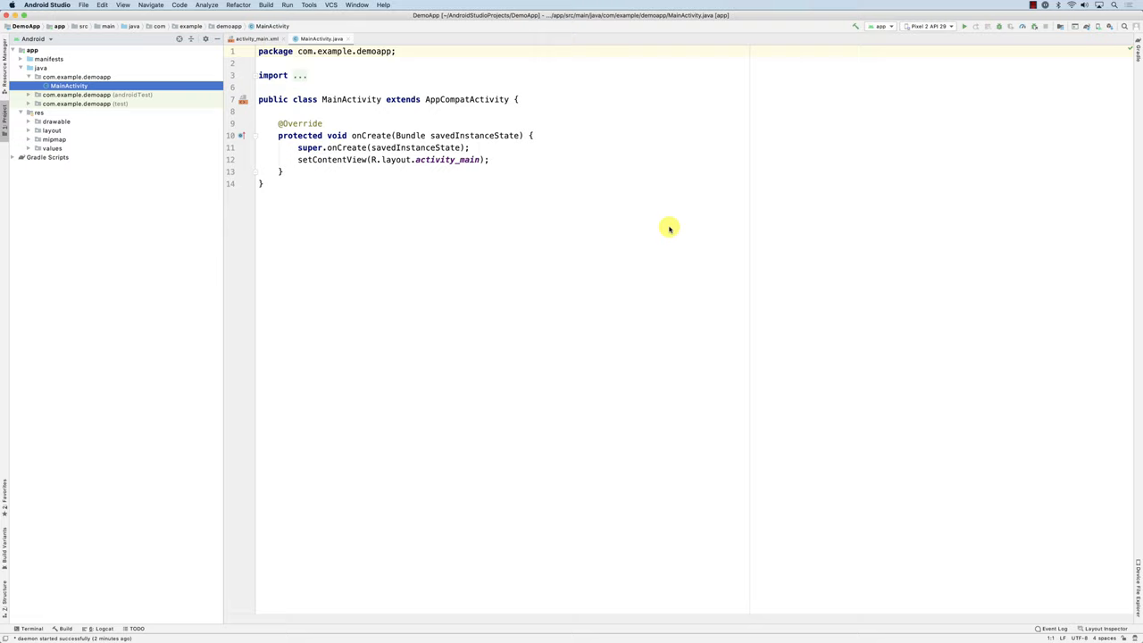
mouse_move(943, 98)
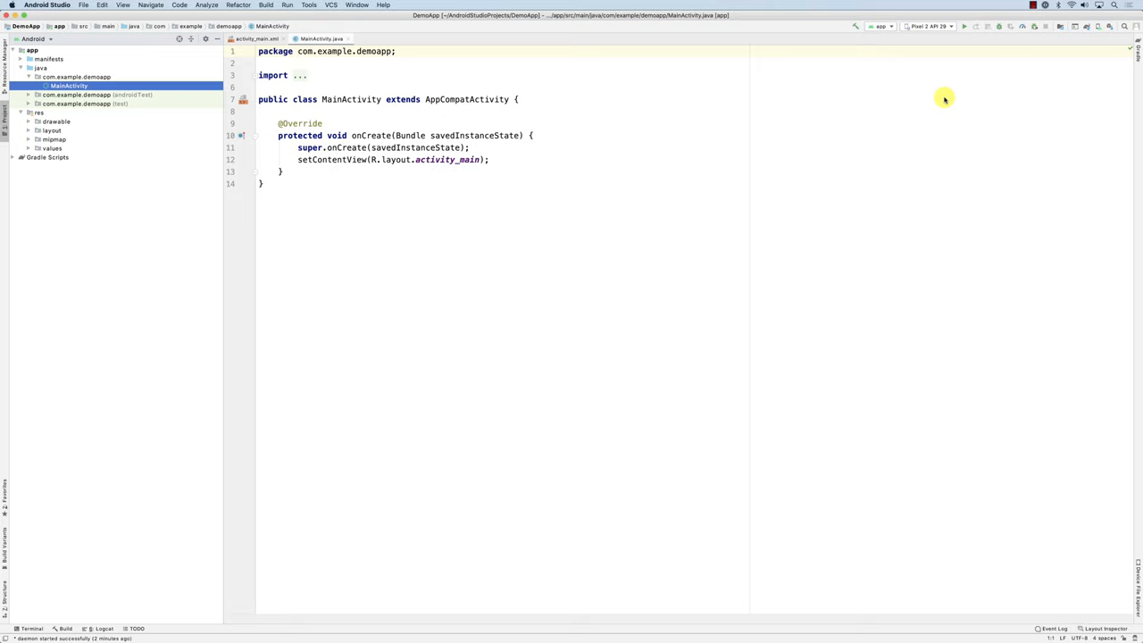
mouse_move(1098, 26)
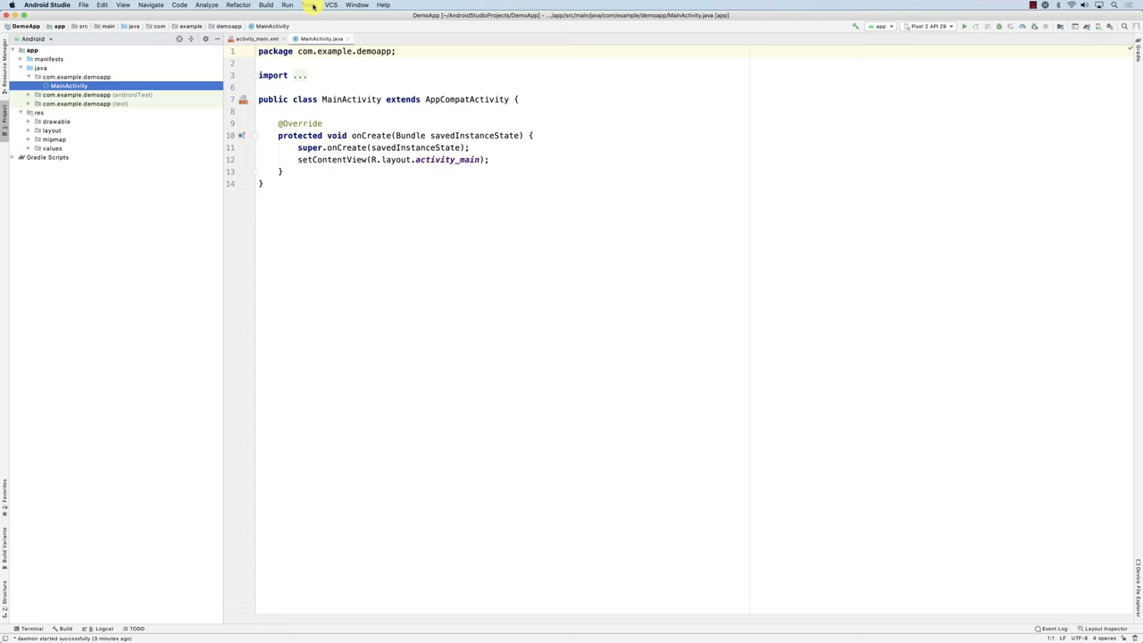
Open the AVD Manager from the Tools menu to see the Pixel 2 API 29 device
left_click(383, 5)
type("avd")
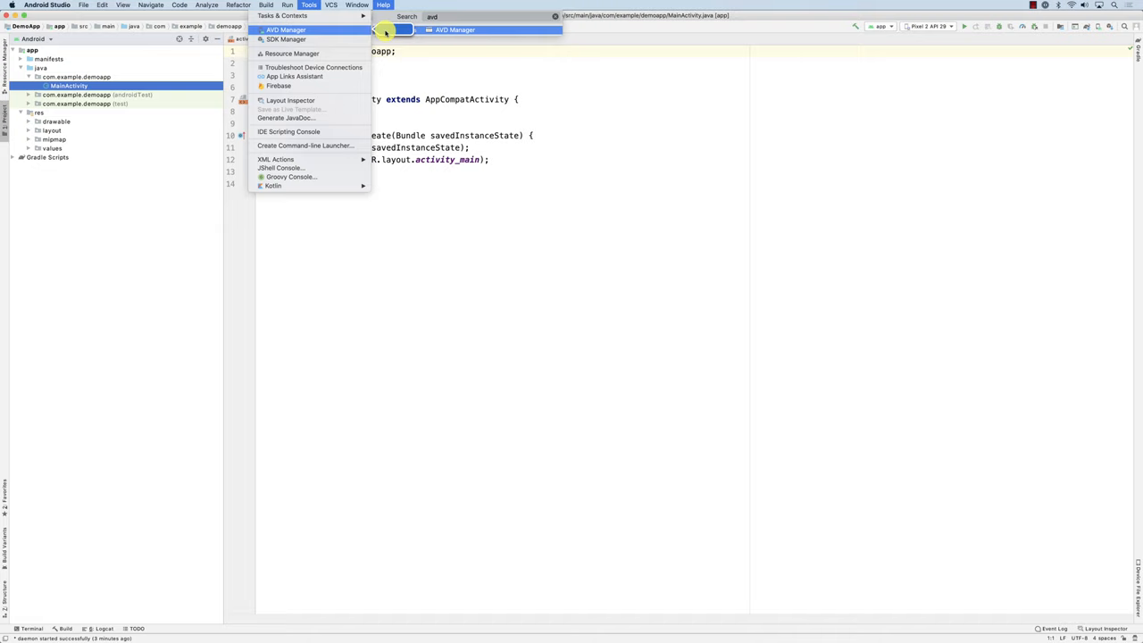
left_click(286, 29)
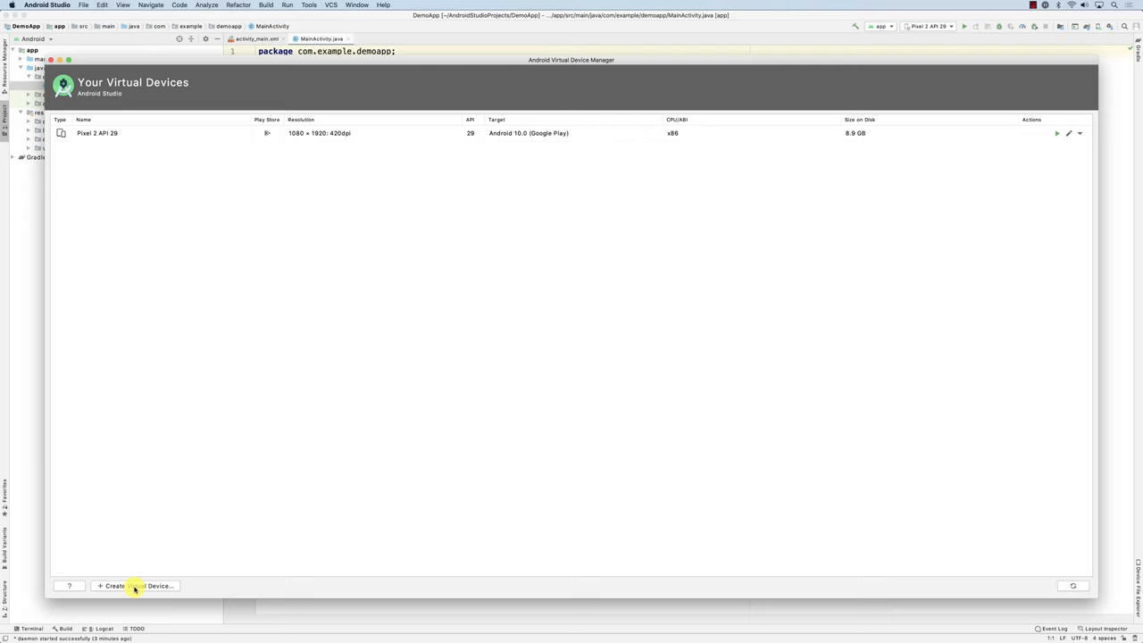
Start a new virtual device and scroll the Phone hardware list down to the Nexus models
left_click(135, 585)
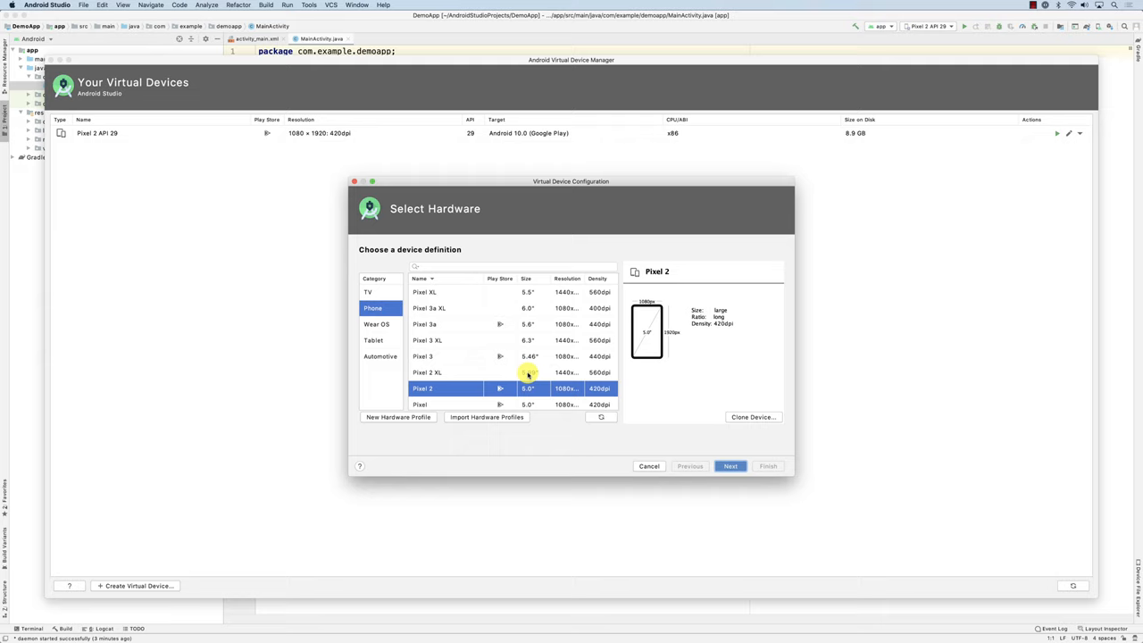
scroll("down", 3)
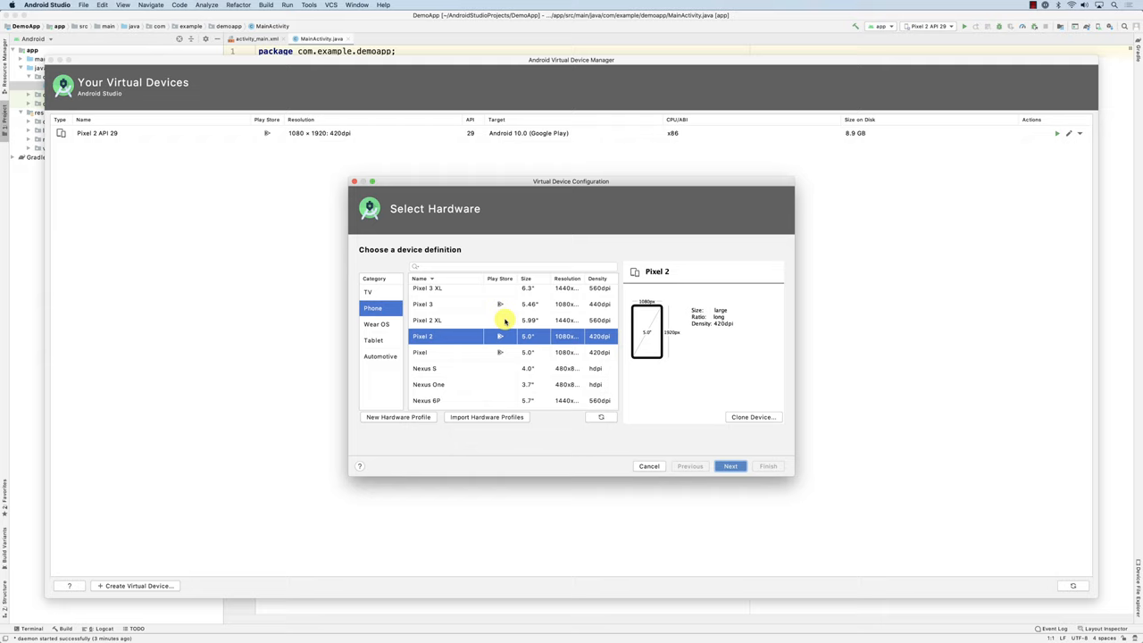
scroll("down", 3)
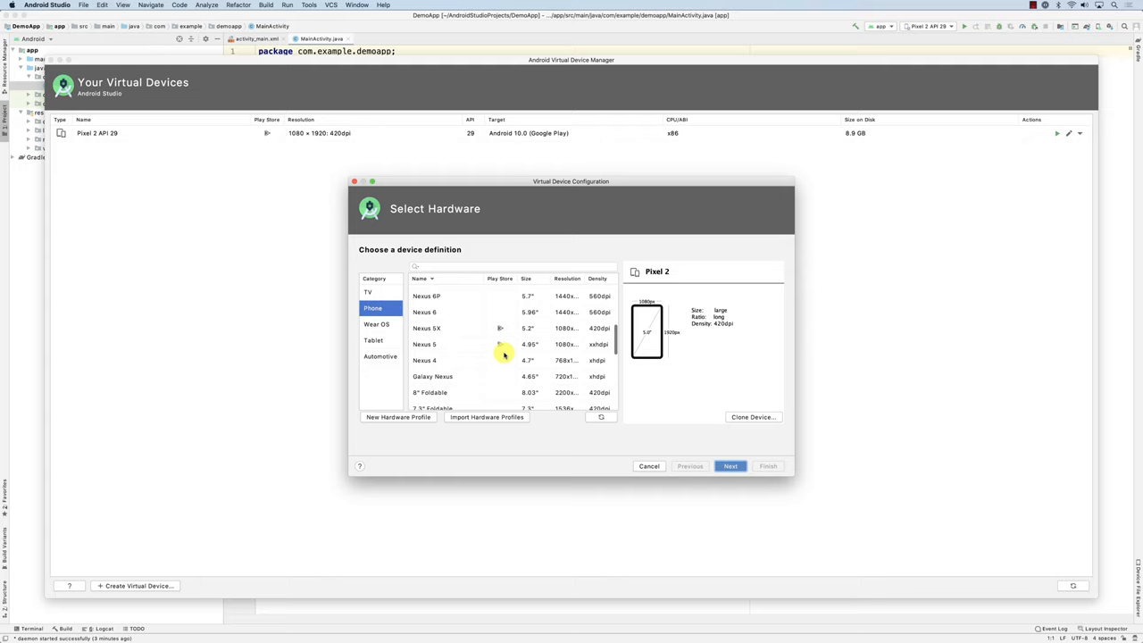
Choose Nexus 5X hardware with the Q API 29 image after comparing it with Pie
left_click(729, 466)
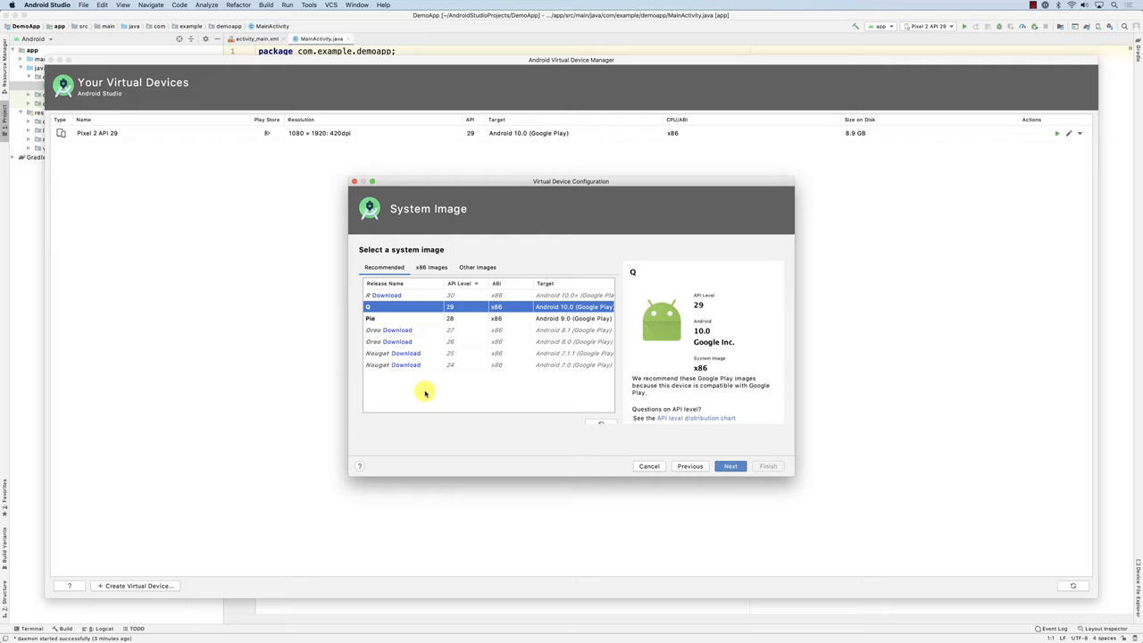
mouse_move(376, 312)
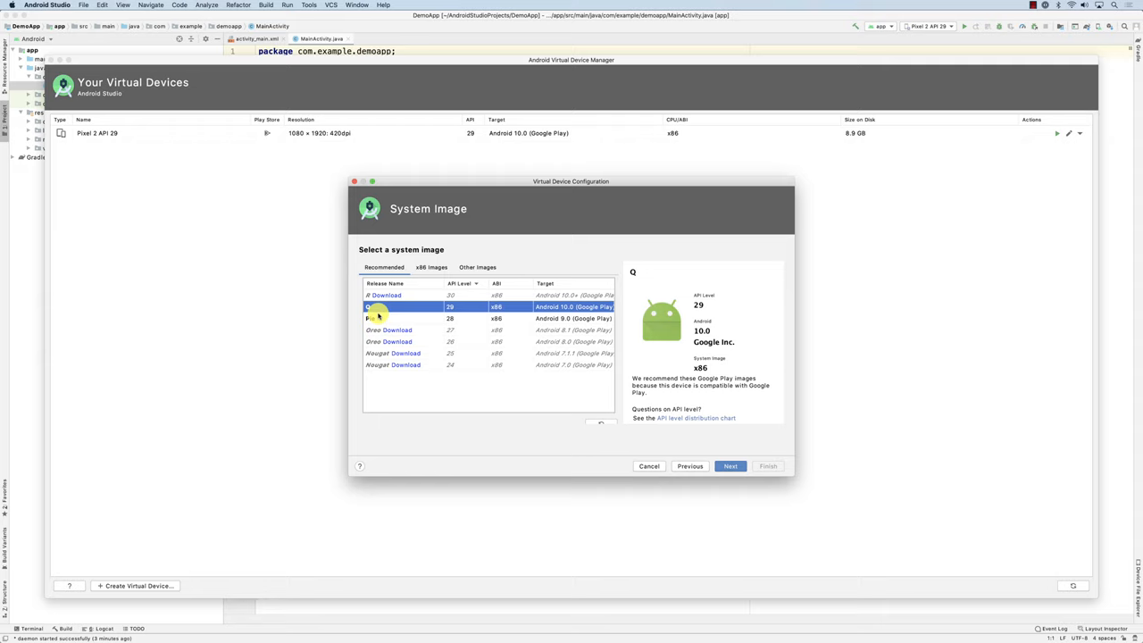
mouse_move(382, 315)
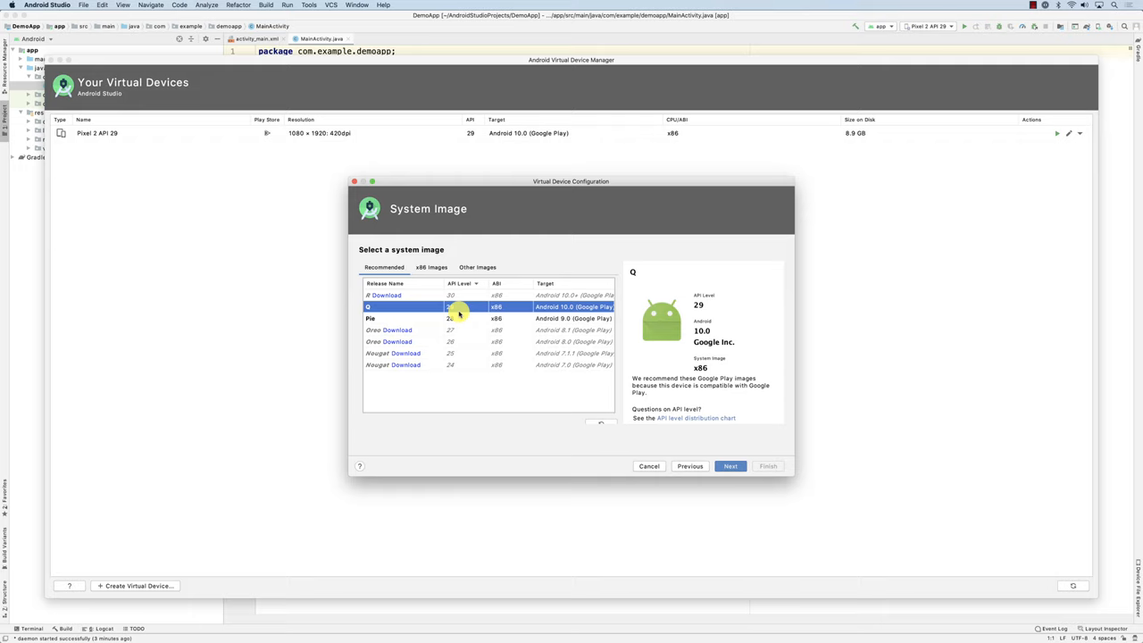
left_click(369, 318)
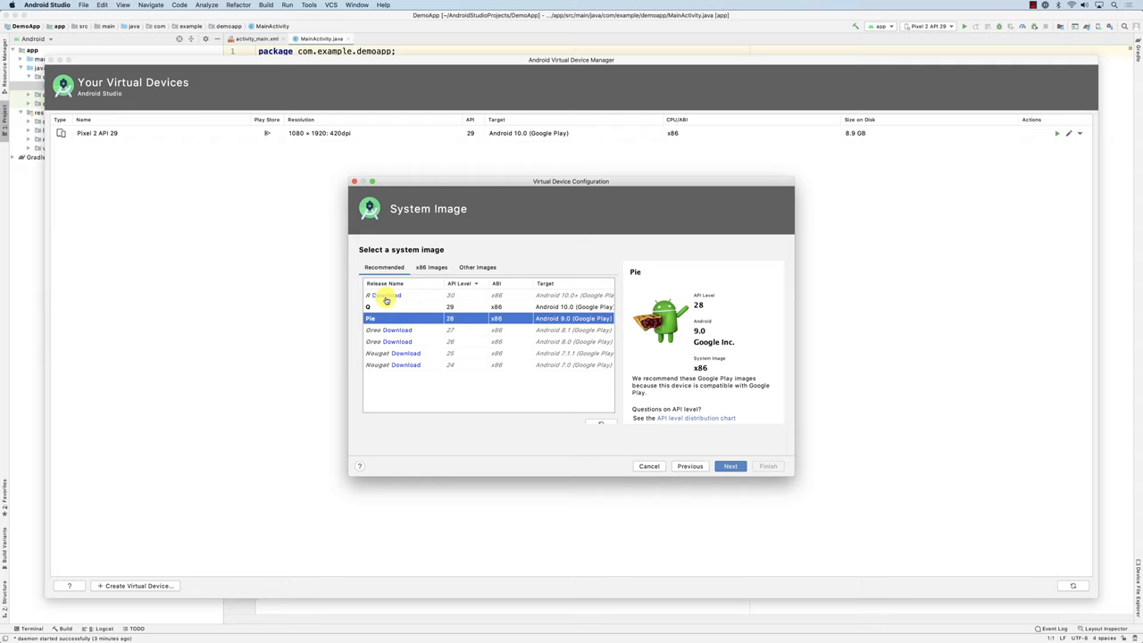
left_click(368, 306)
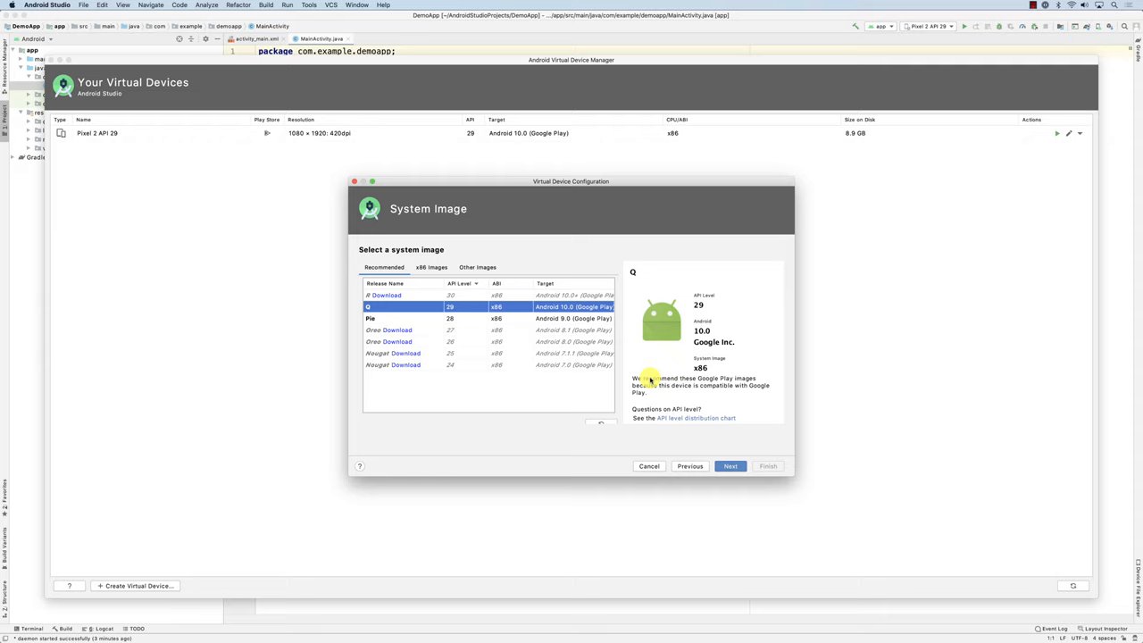
left_click(730, 465)
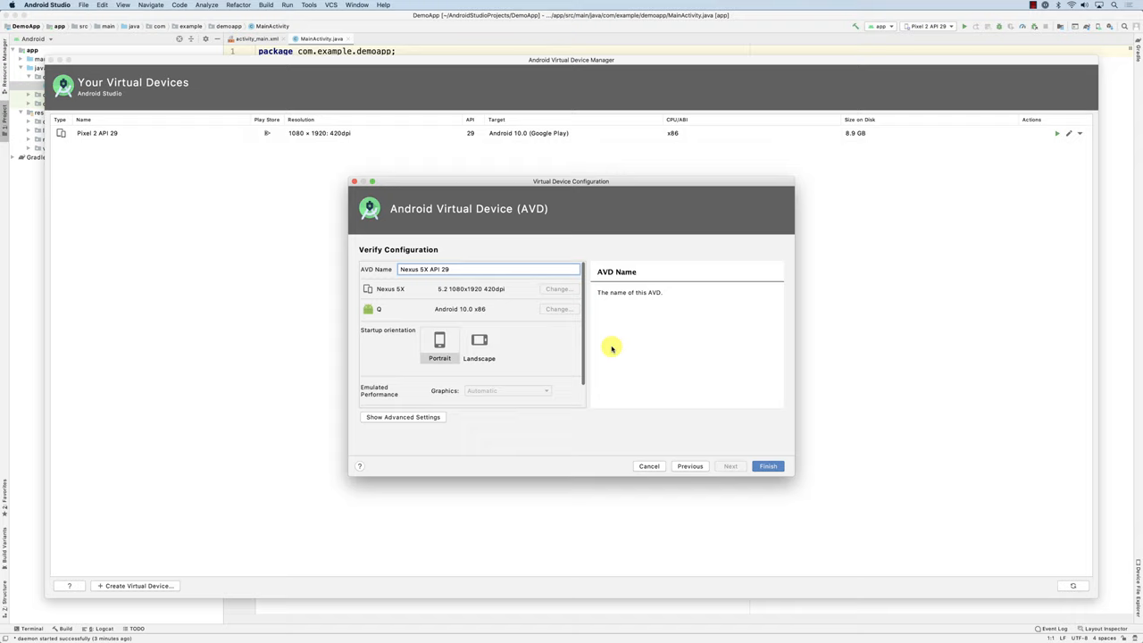
Finish the Nexus 5X API 29 device and run DemoApp on it
left_click(767, 466)
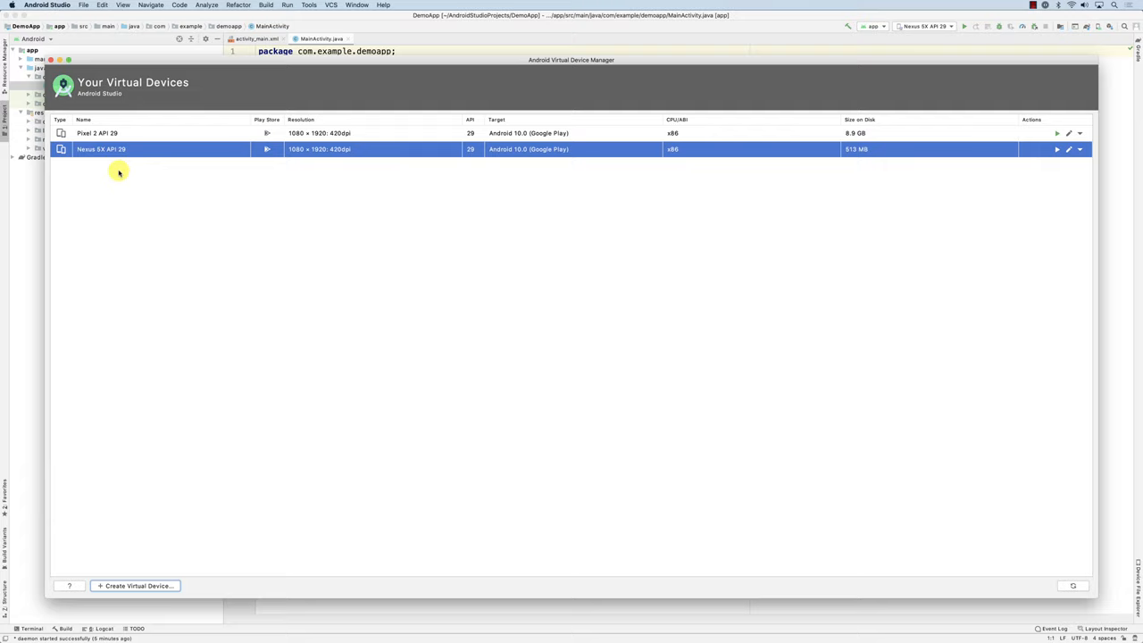
mouse_move(194, 47)
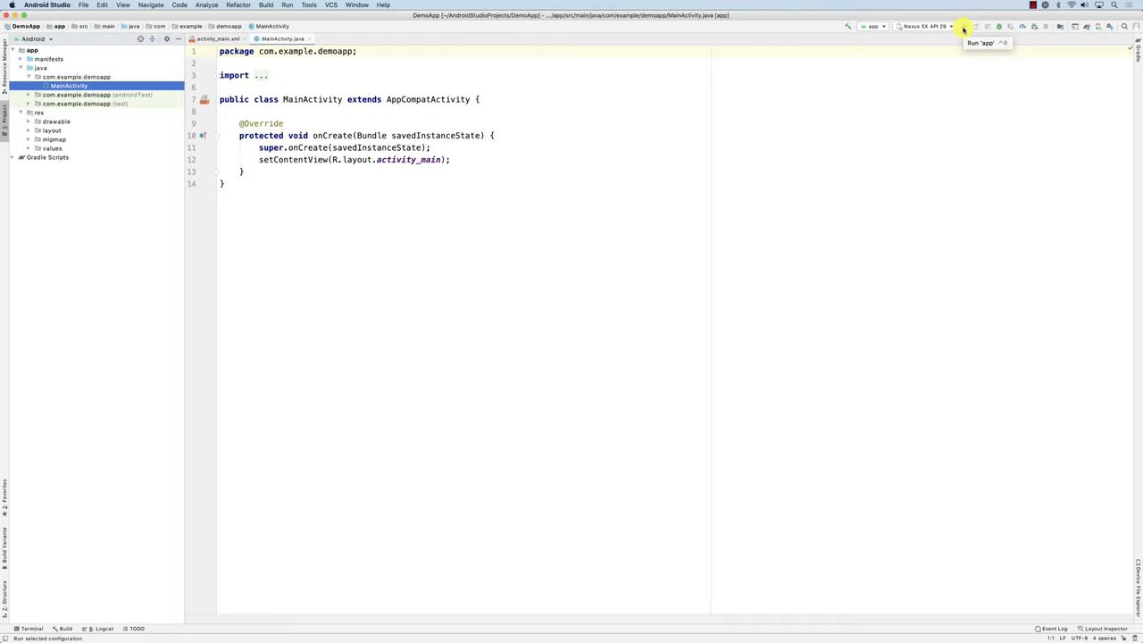
left_click(964, 26)
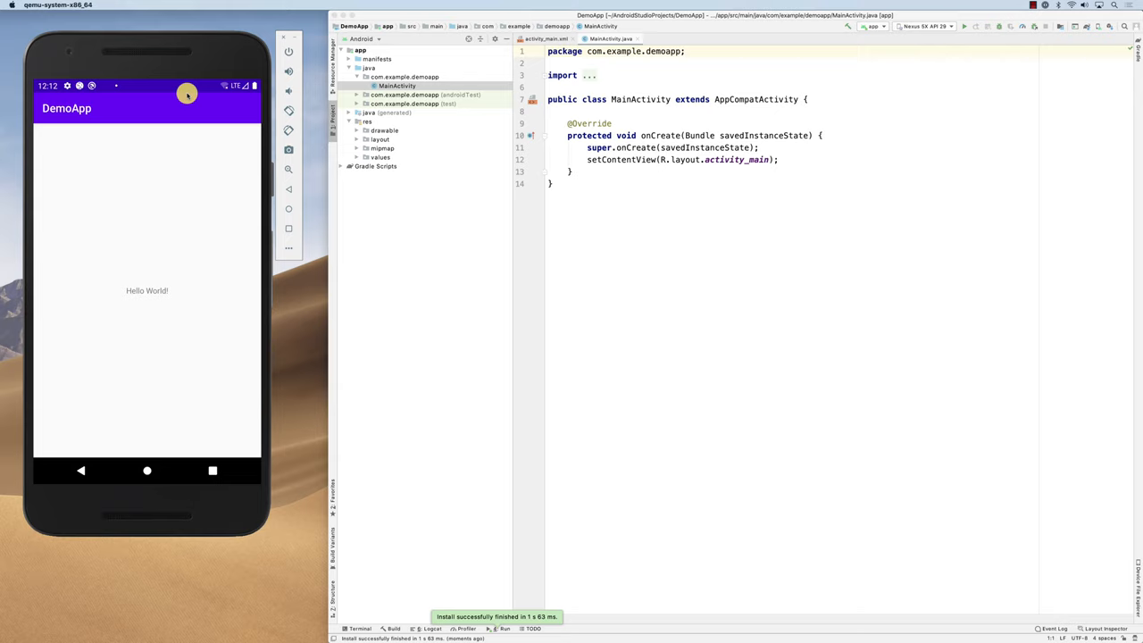
left_click(656, 172)
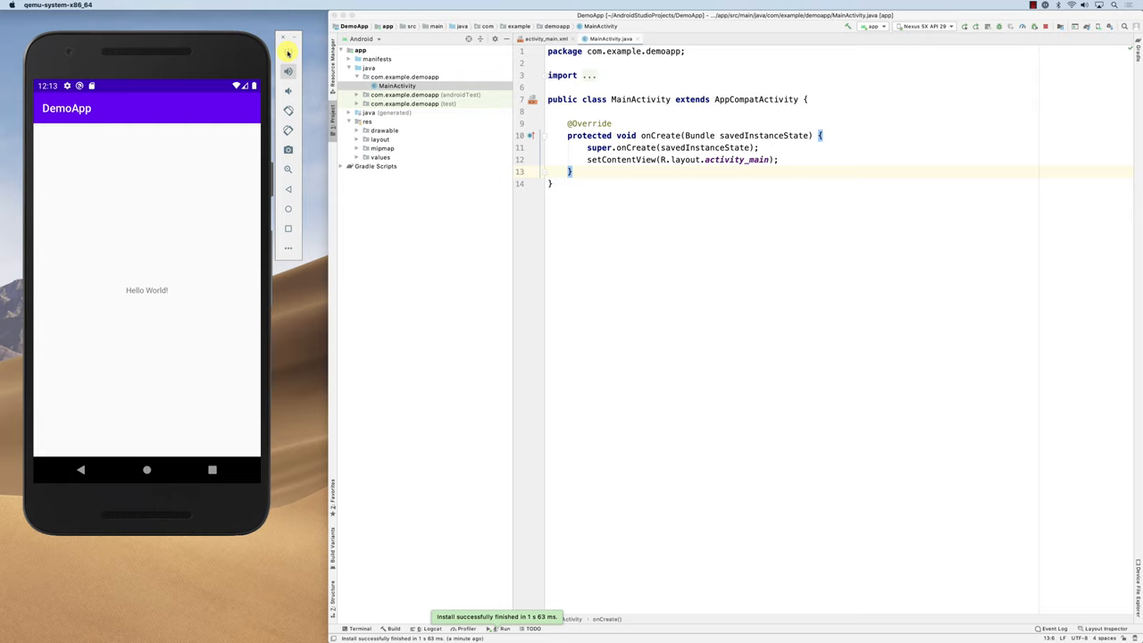
mouse_move(289, 150)
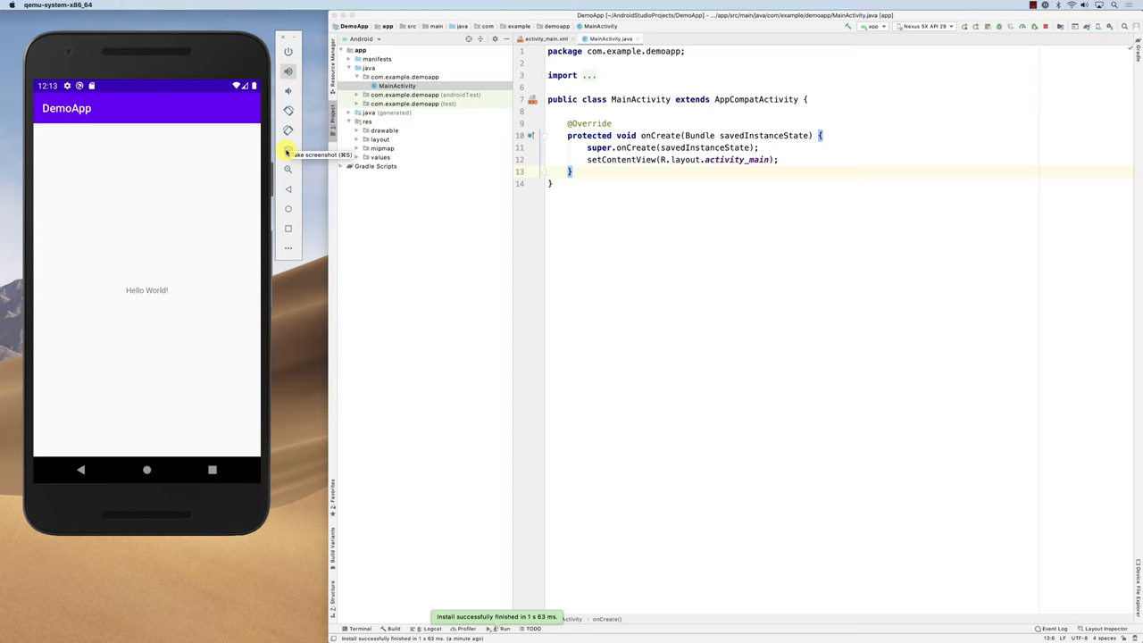